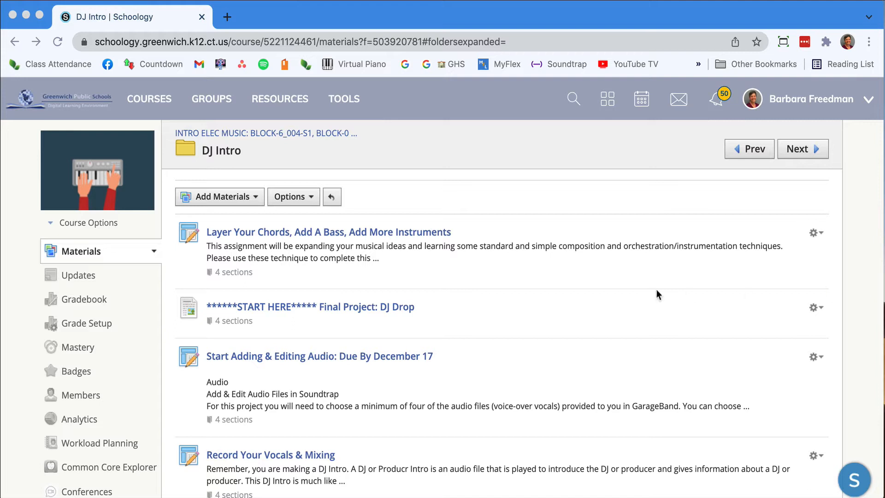
pyautogui.moveTo(218, 156)
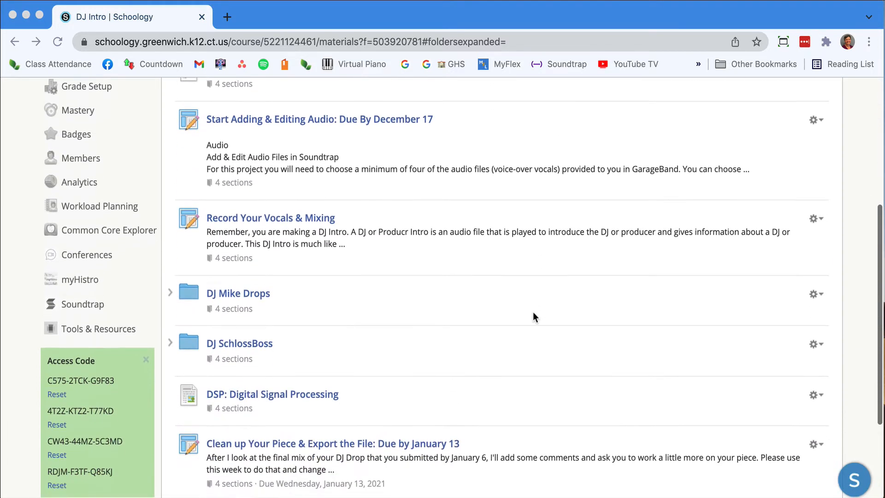
# Step: Expand the DJ Mike Drops folder and open 'One two three four DJ Mike.wav'
pyautogui.scroll(-3)
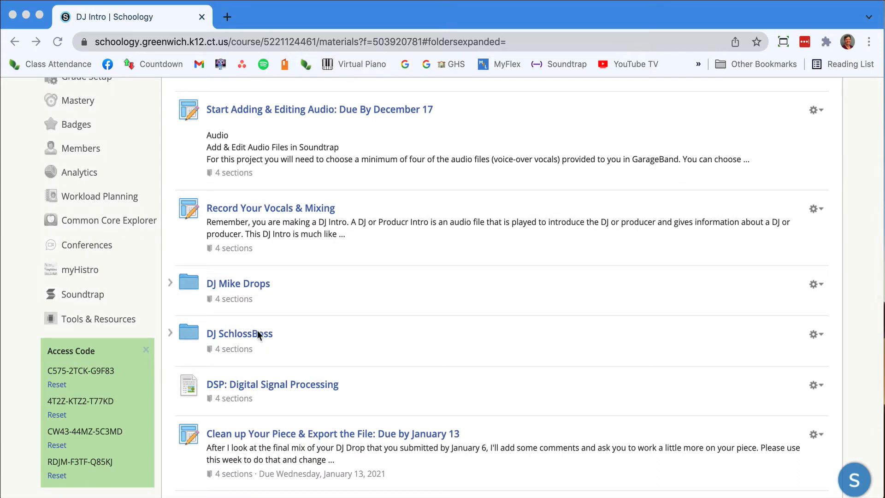
pyautogui.moveTo(264, 339)
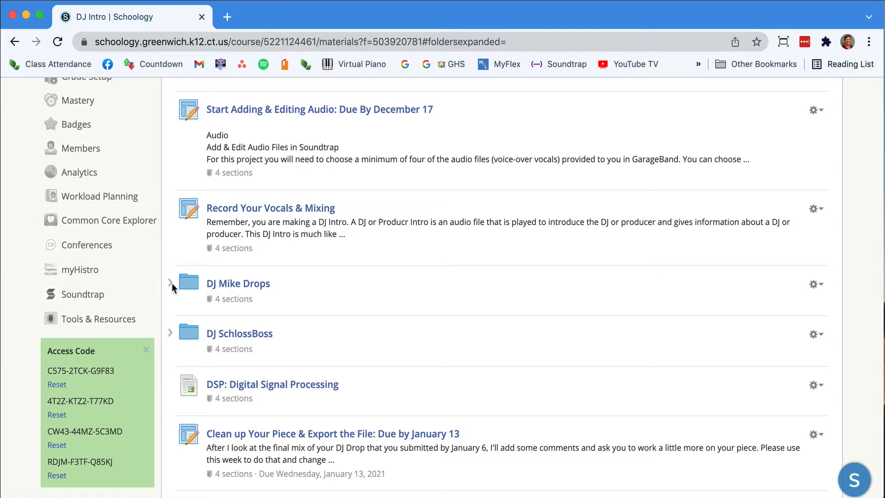
pyautogui.click(170, 284)
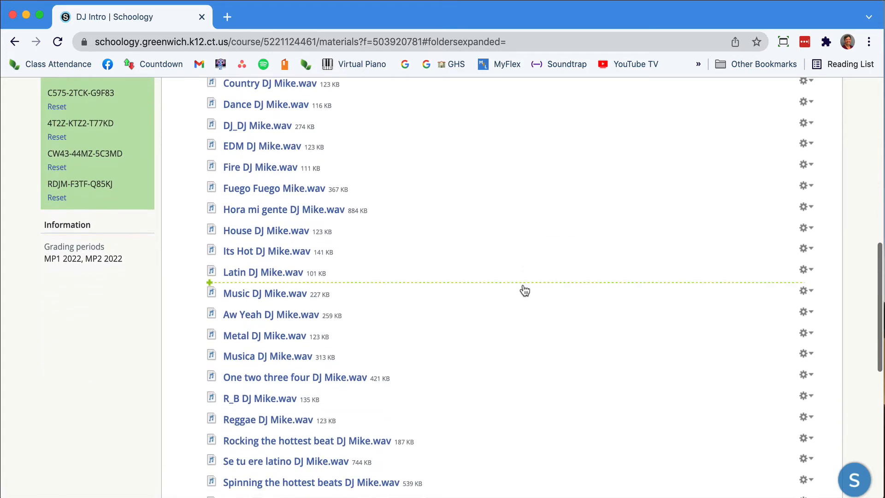
pyautogui.scroll(-3)
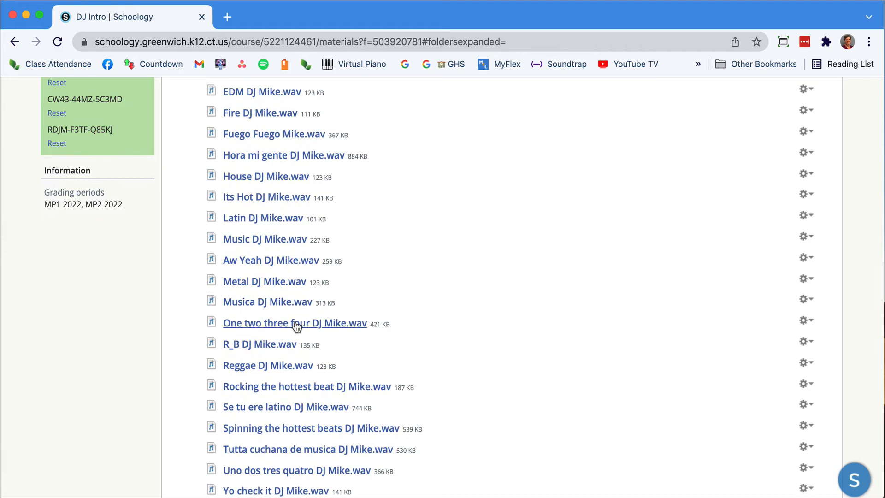
pyautogui.click(294, 322)
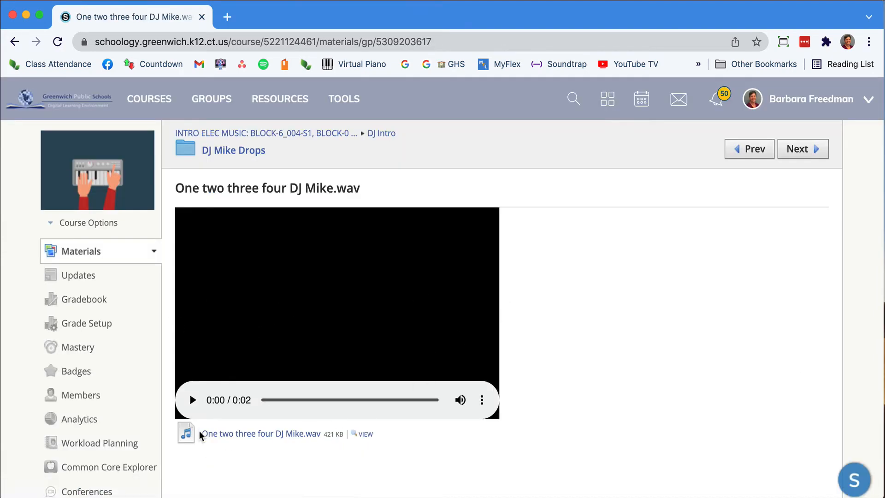
# Step: Play the 'One two three four DJ Mike.wav' preview, then download the file
pyautogui.click(191, 399)
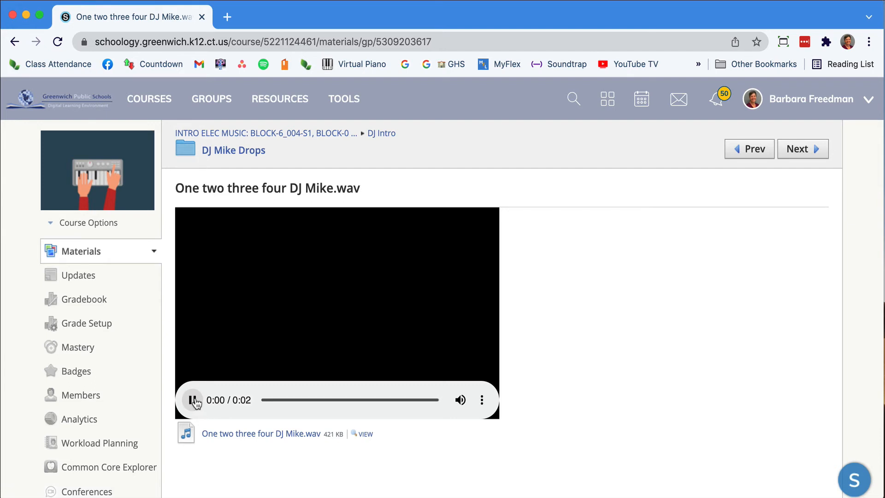
pyautogui.click(193, 400)
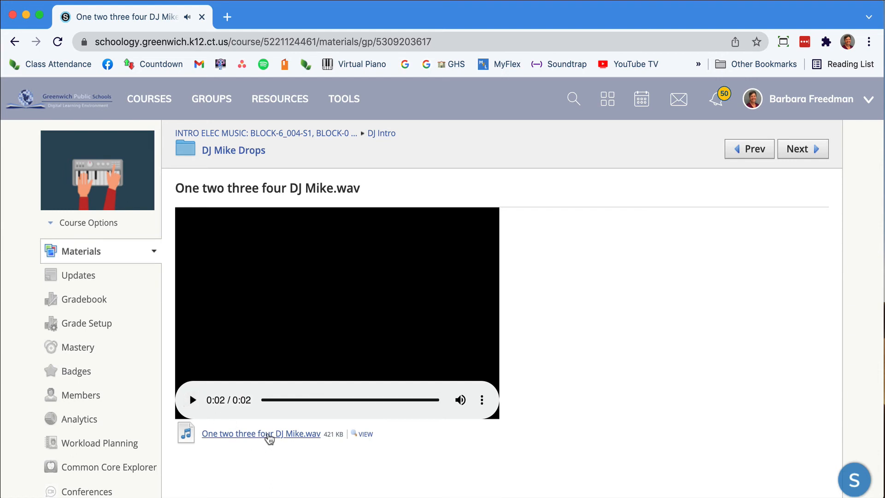
pyautogui.moveTo(262, 433)
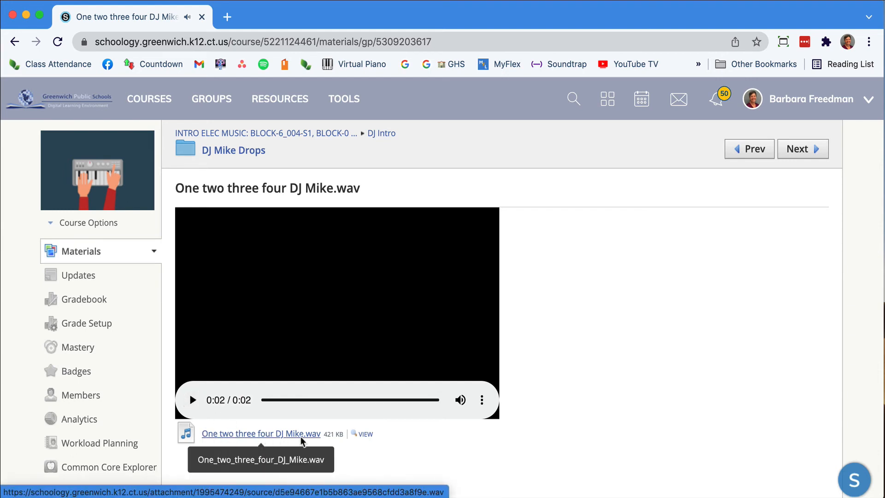
pyautogui.click(260, 433)
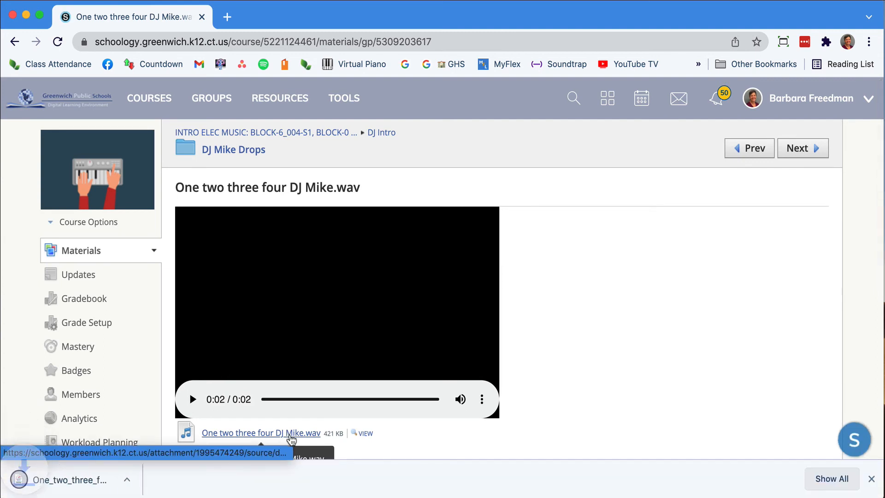